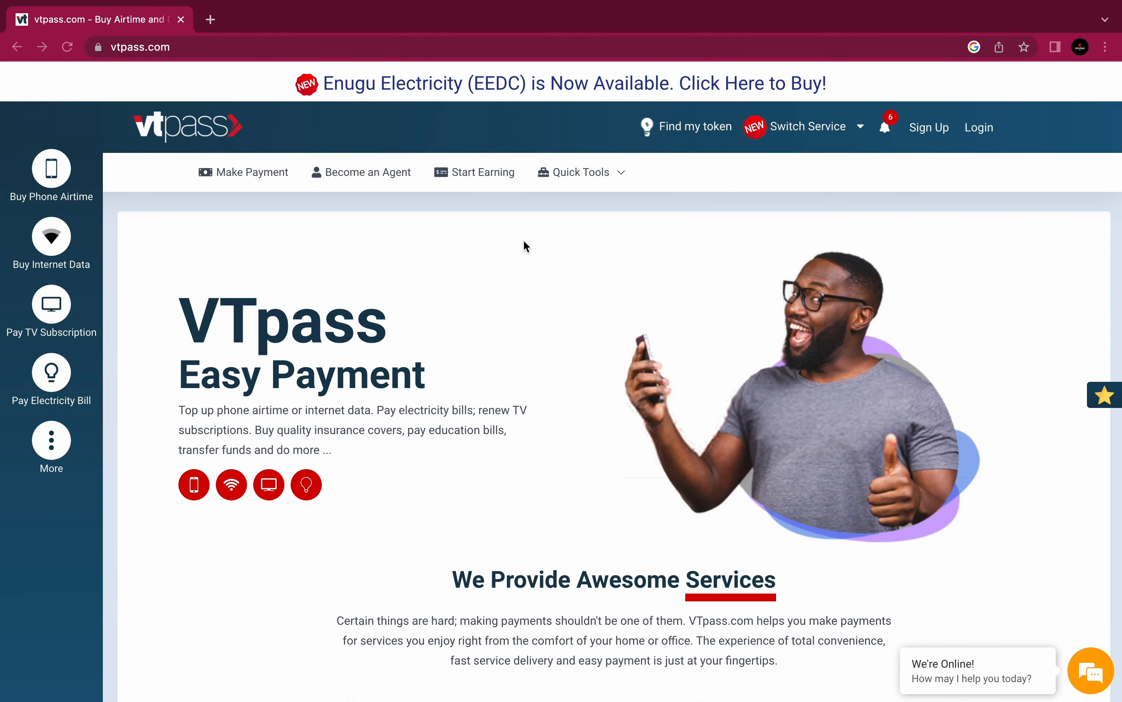
# Step: Scroll through the homepage sections and dismiss the referral announcement popup
pyautogui.scroll(-3)
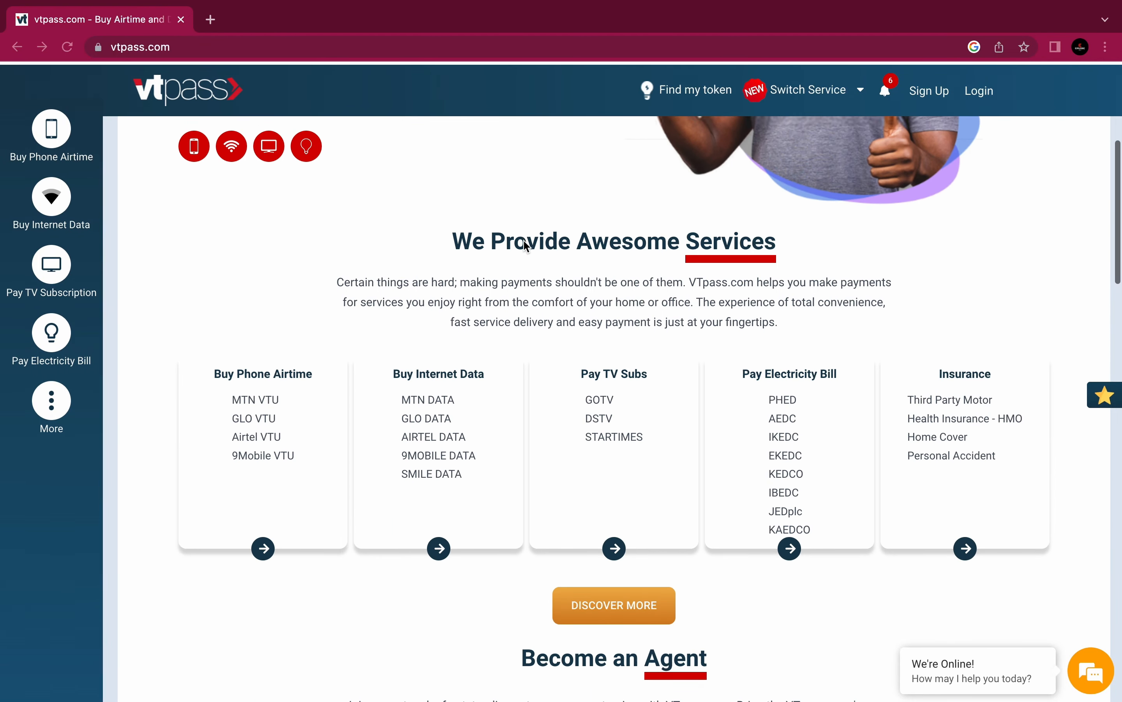
pyautogui.scroll(-3)
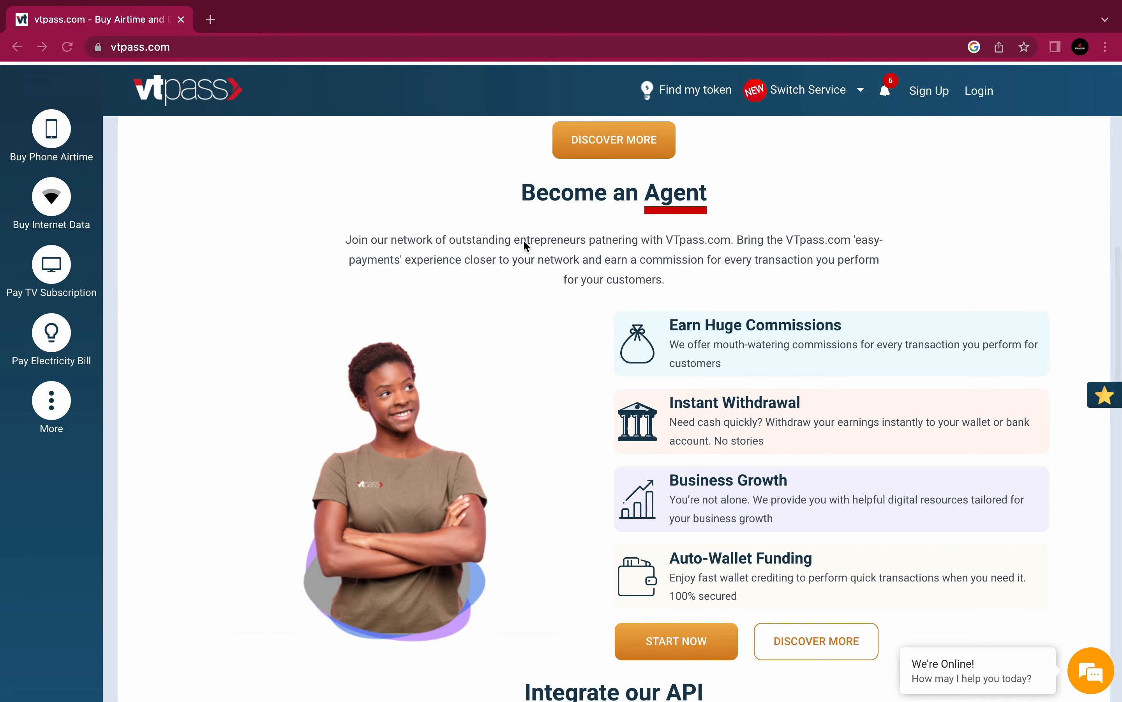
pyautogui.scroll(-3)
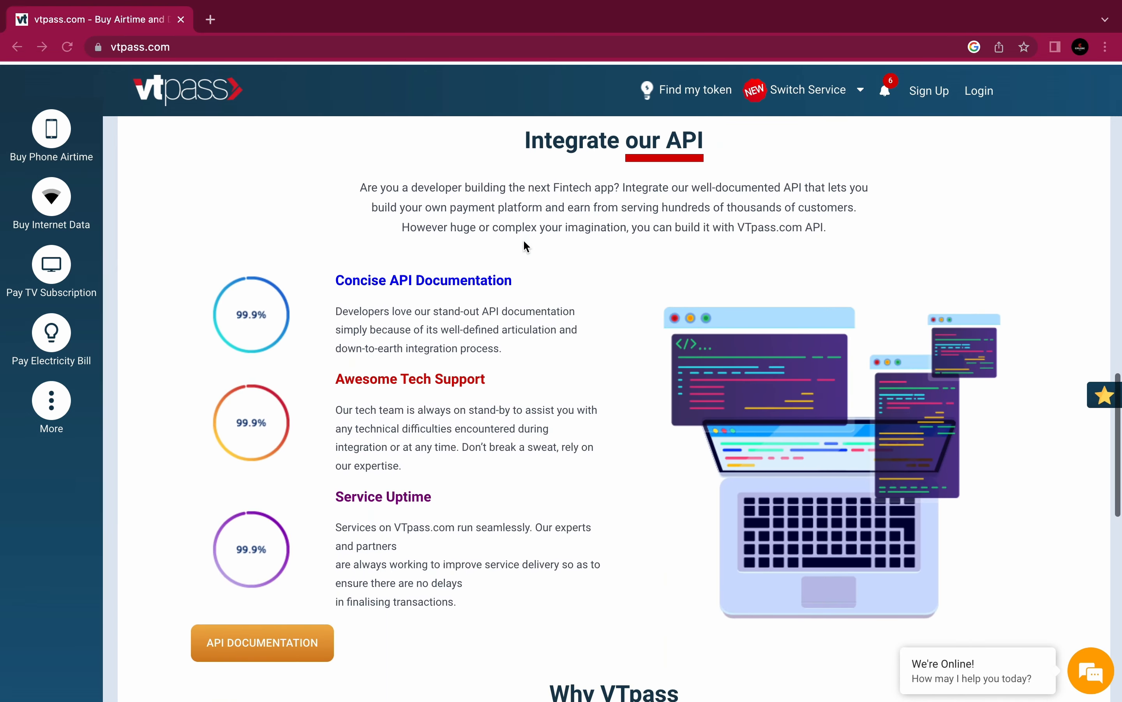
pyautogui.scroll(-3)
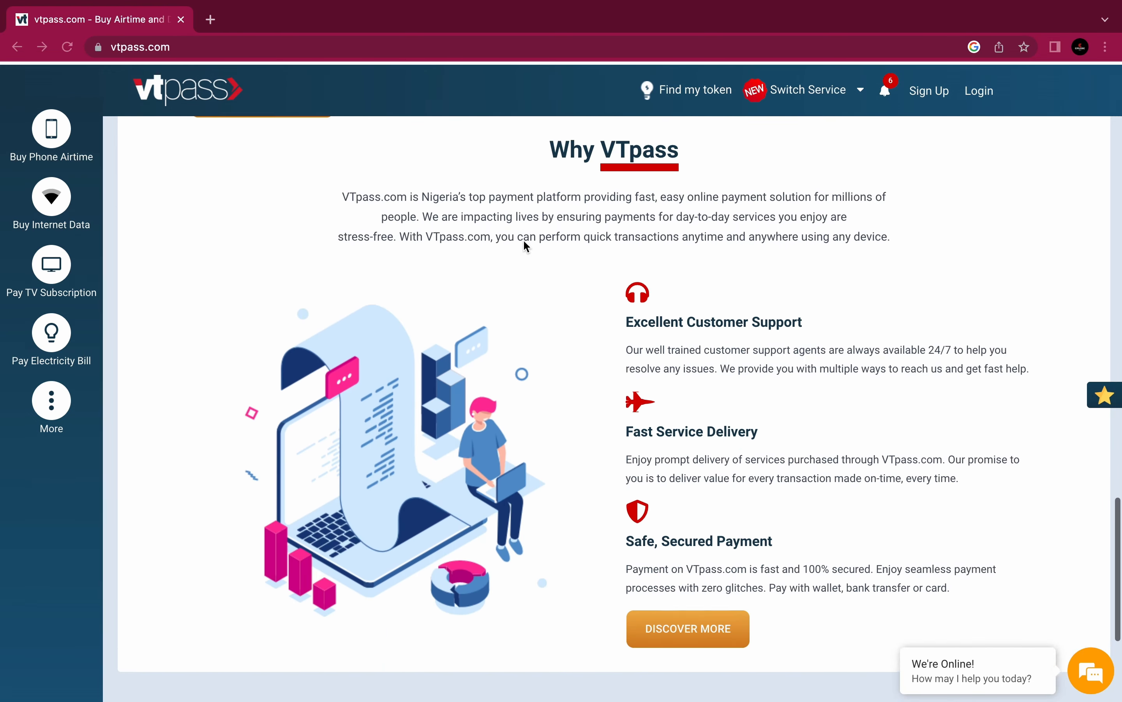
pyautogui.click(210, 20)
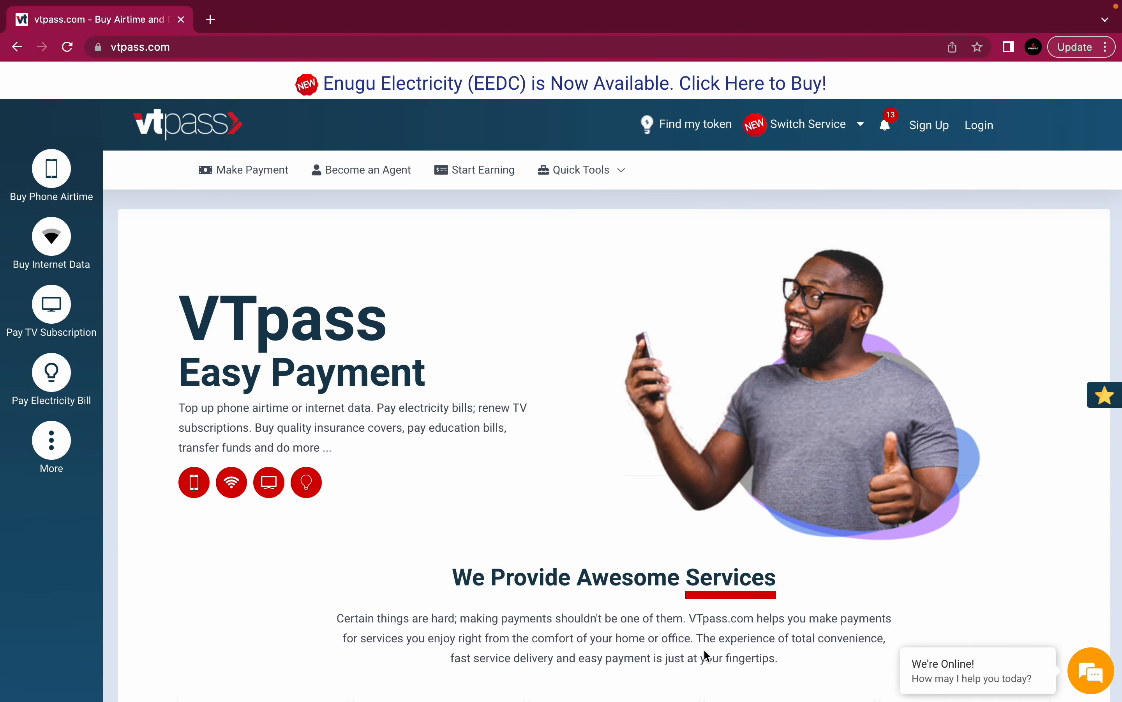
pyautogui.moveTo(285, 267)
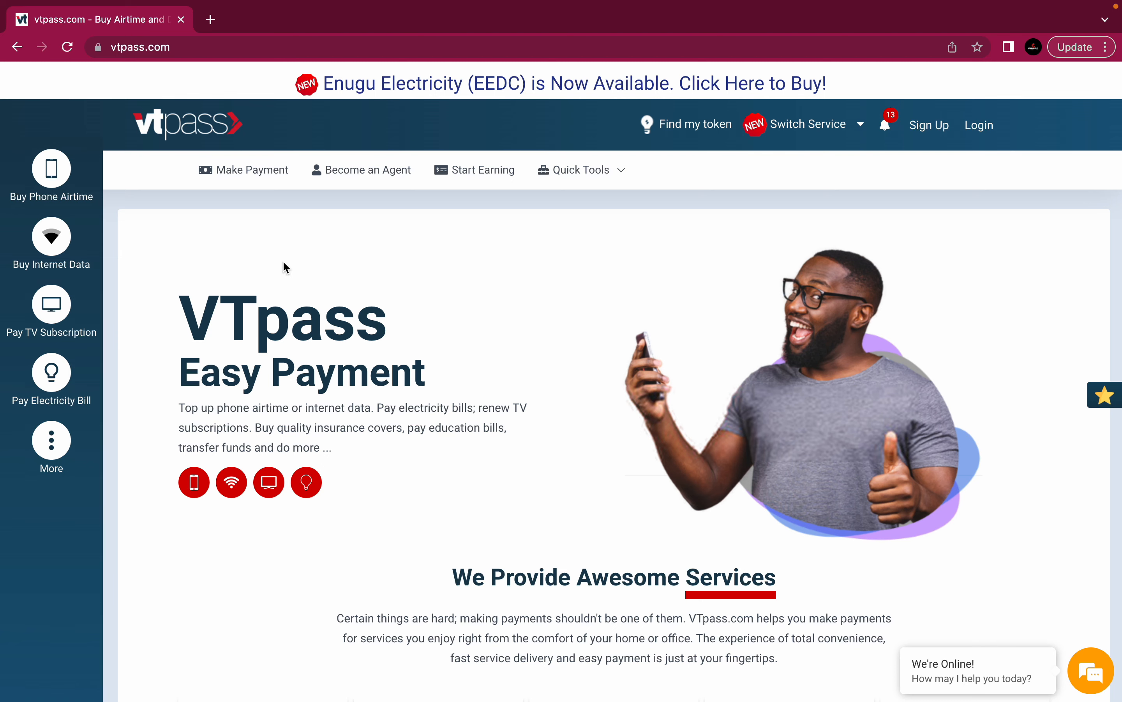
pyautogui.moveTo(165, 214)
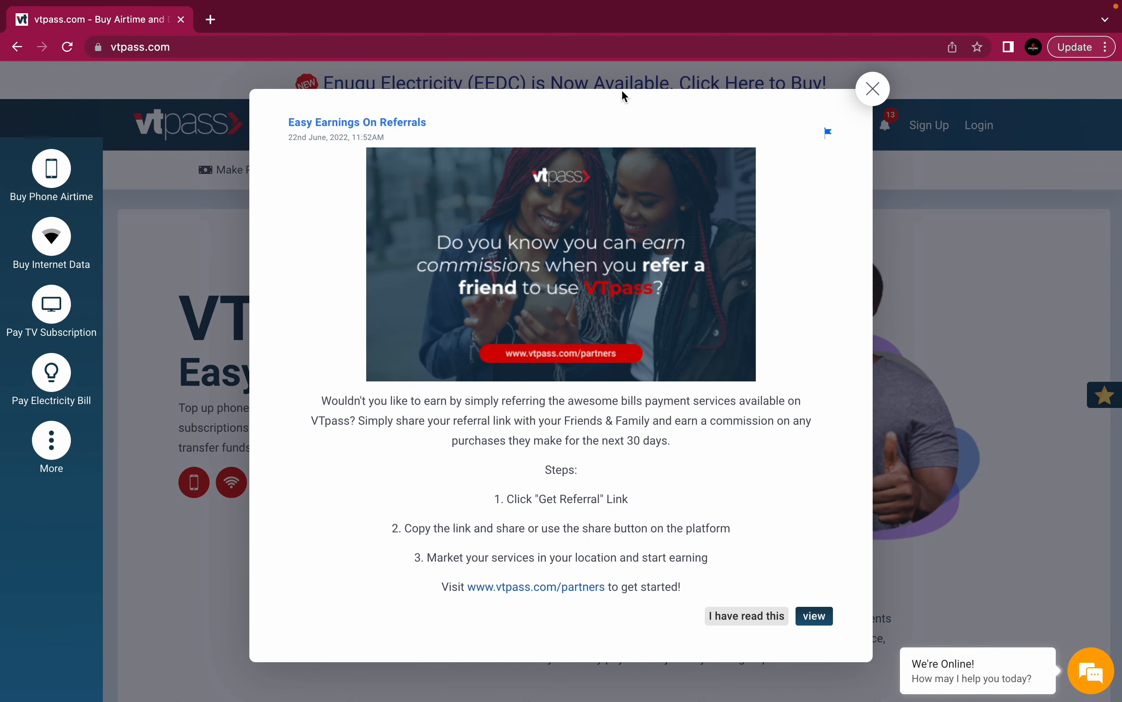
pyautogui.click(873, 89)
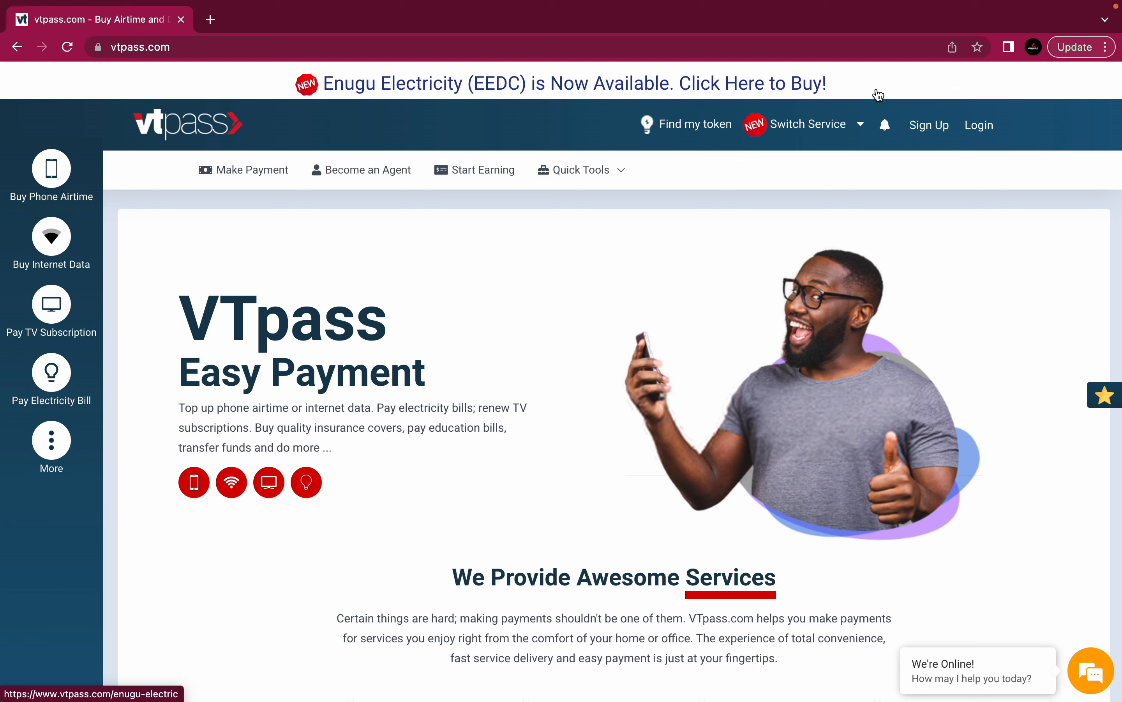
pyautogui.moveTo(744, 117)
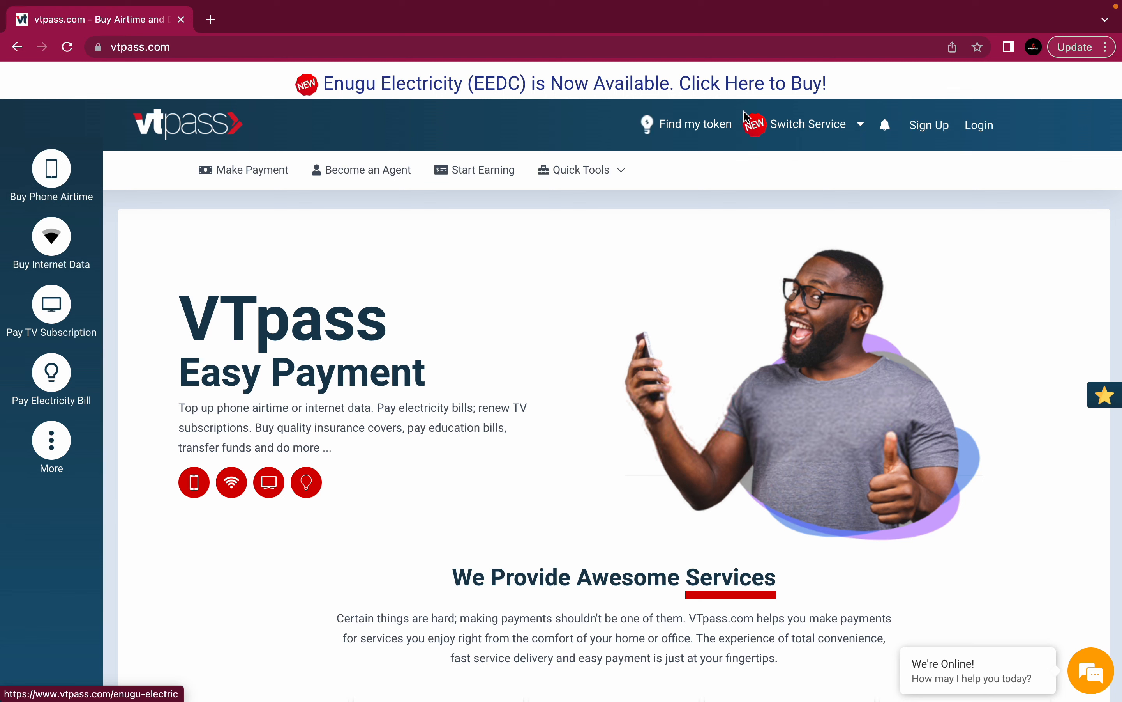
pyautogui.moveTo(51, 171)
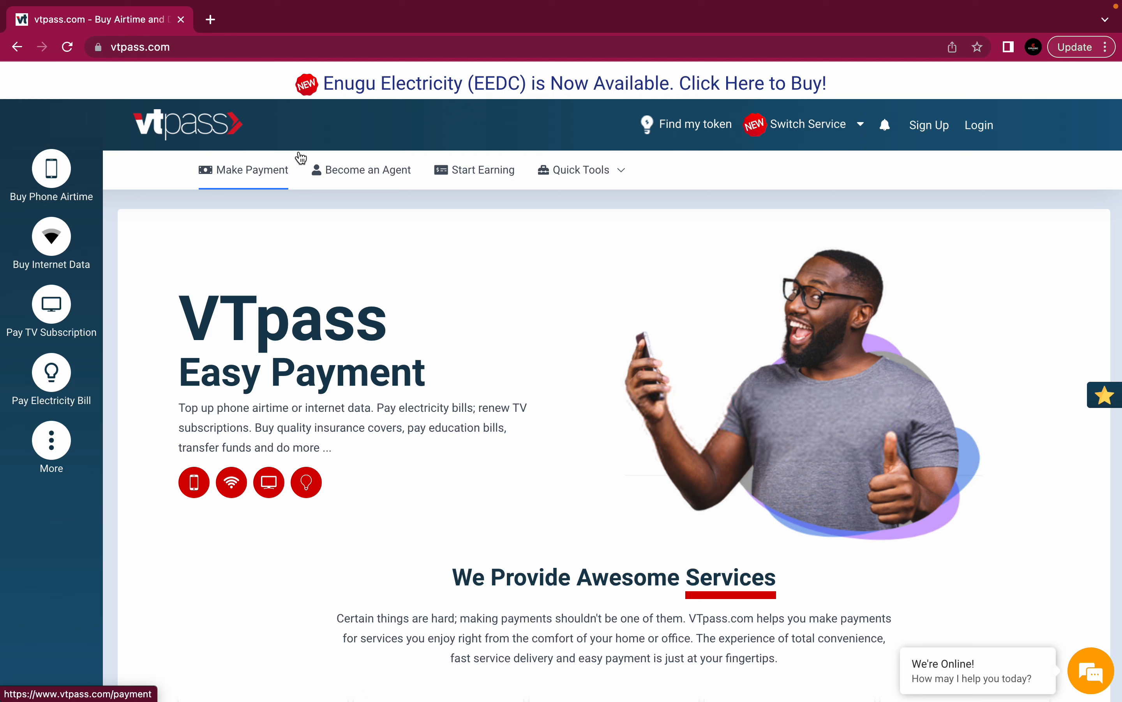
pyautogui.moveTo(692, 124)
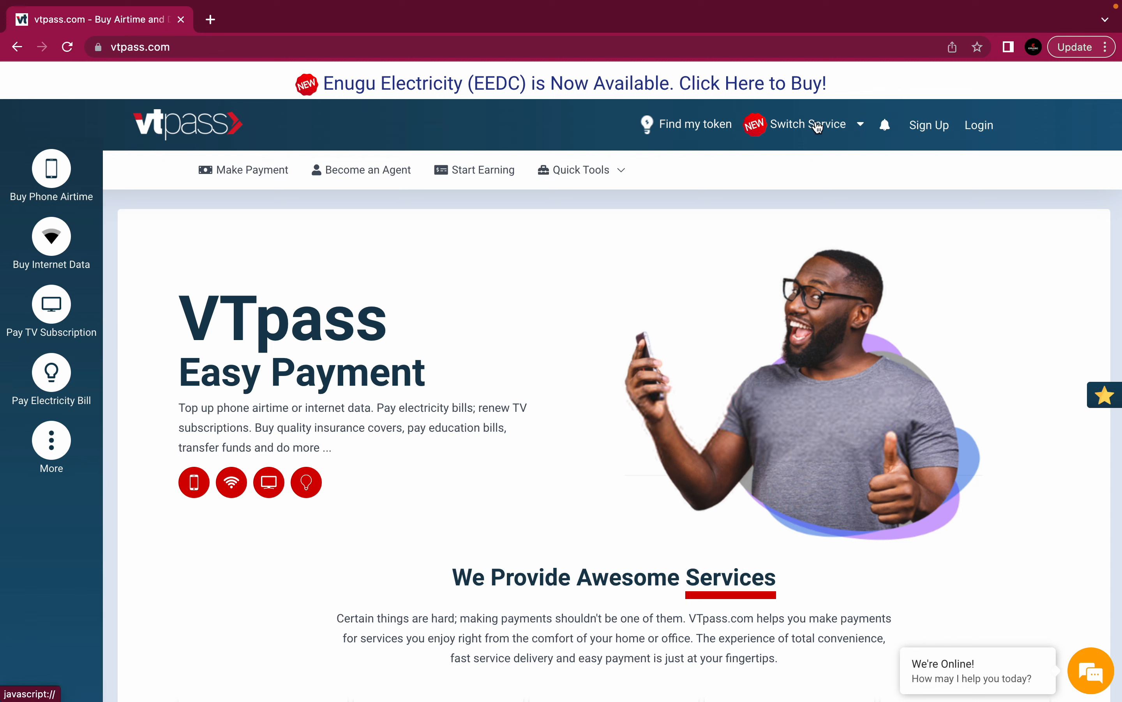
pyautogui.moveTo(885, 125)
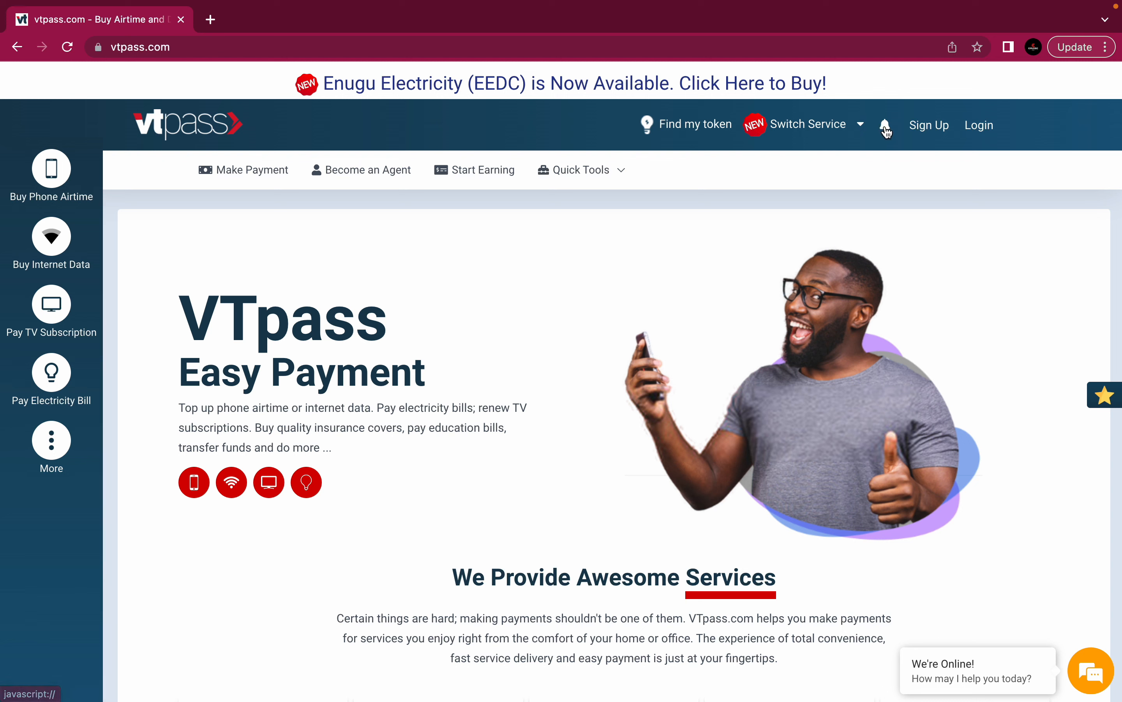
# Step: Go from the bell icon to the full Notifications page listing unread announcements
pyautogui.click(886, 125)
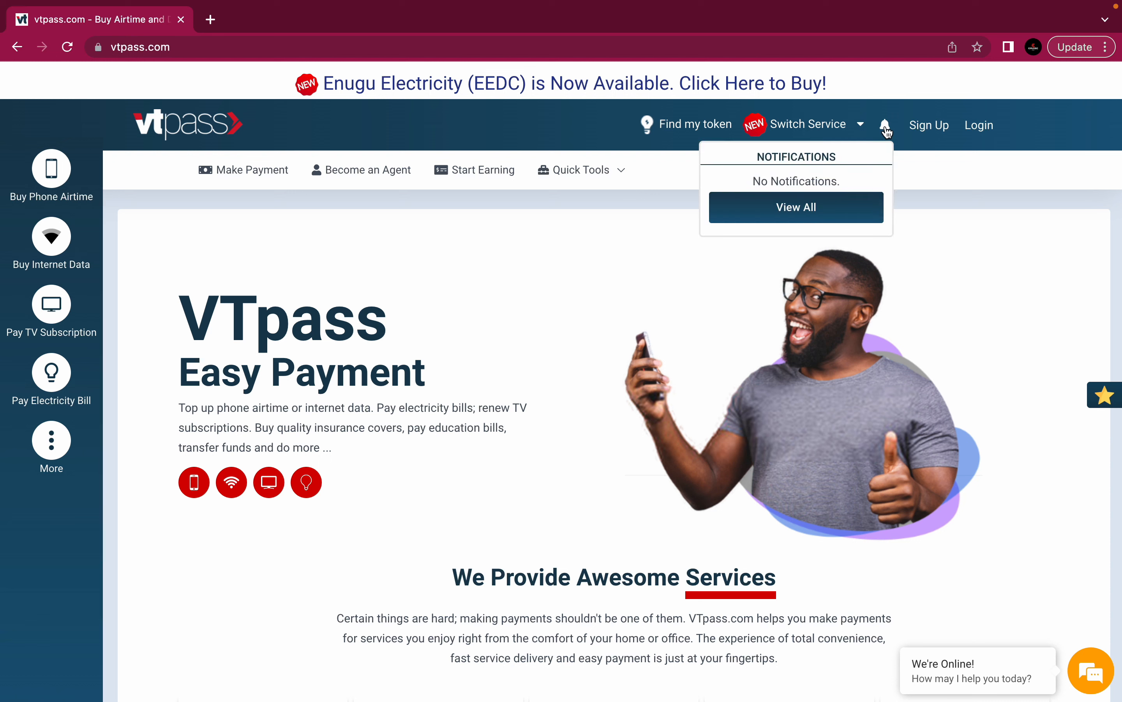
pyautogui.click(795, 207)
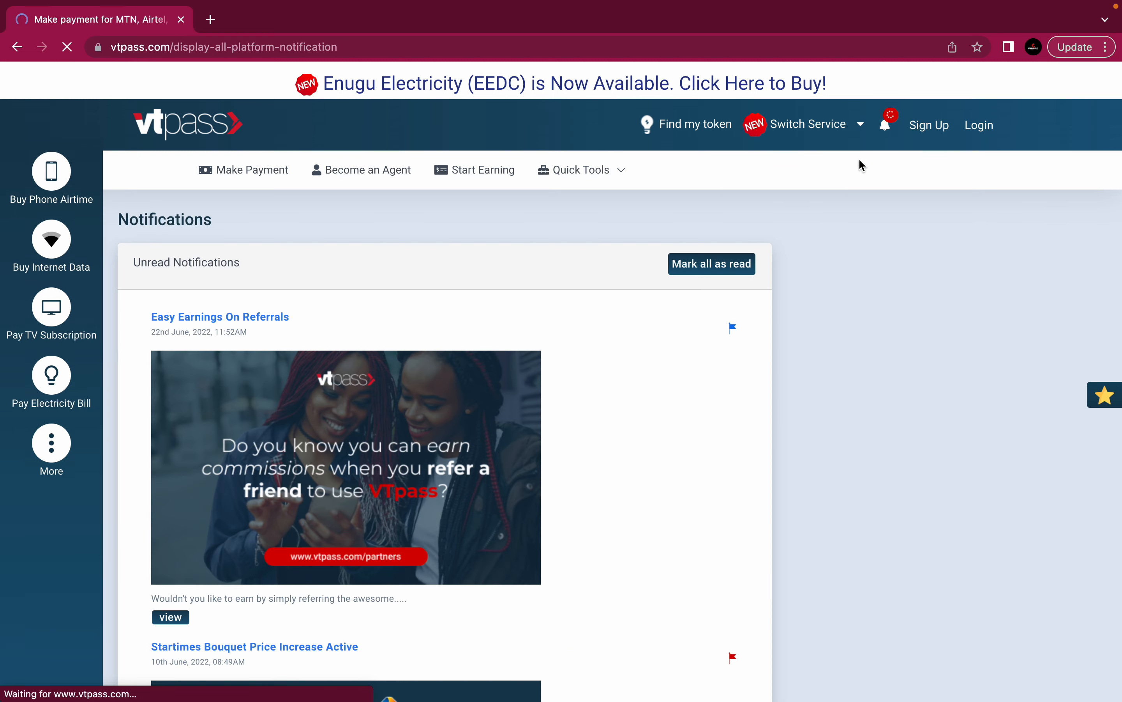
pyautogui.scroll(-3)
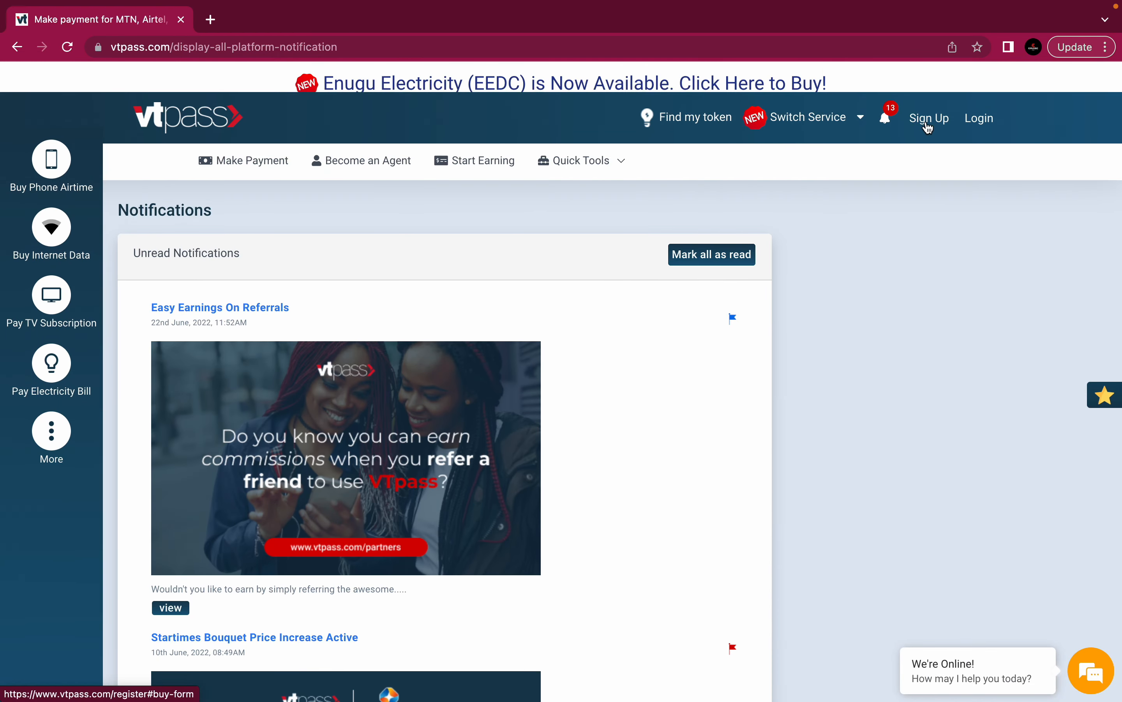
# Step: Visit the account sign-up form, then move on to the Welcome sign-in form
pyautogui.click(928, 118)
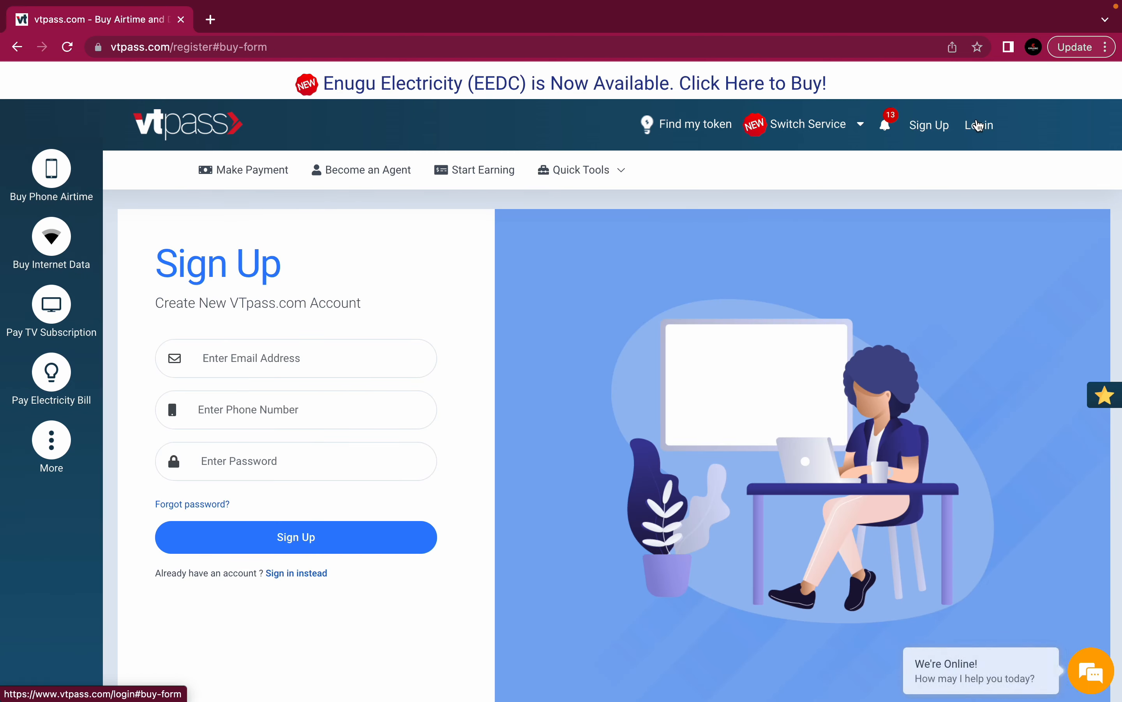
pyautogui.click(979, 125)
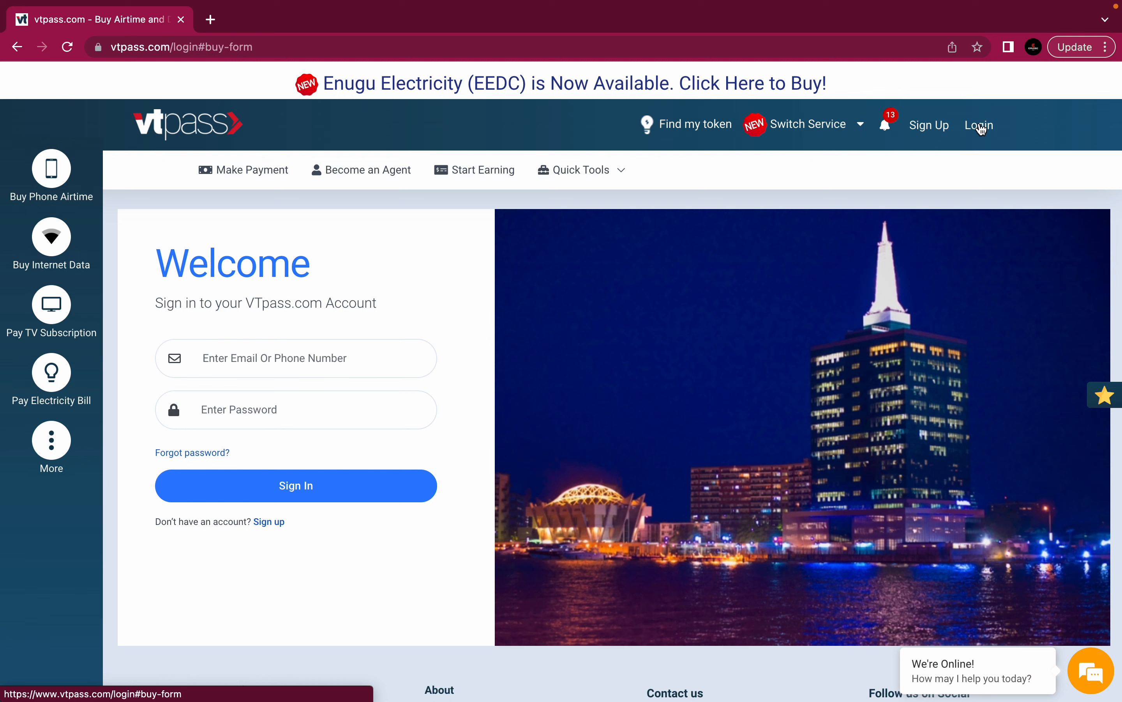
pyautogui.moveTo(105, 185)
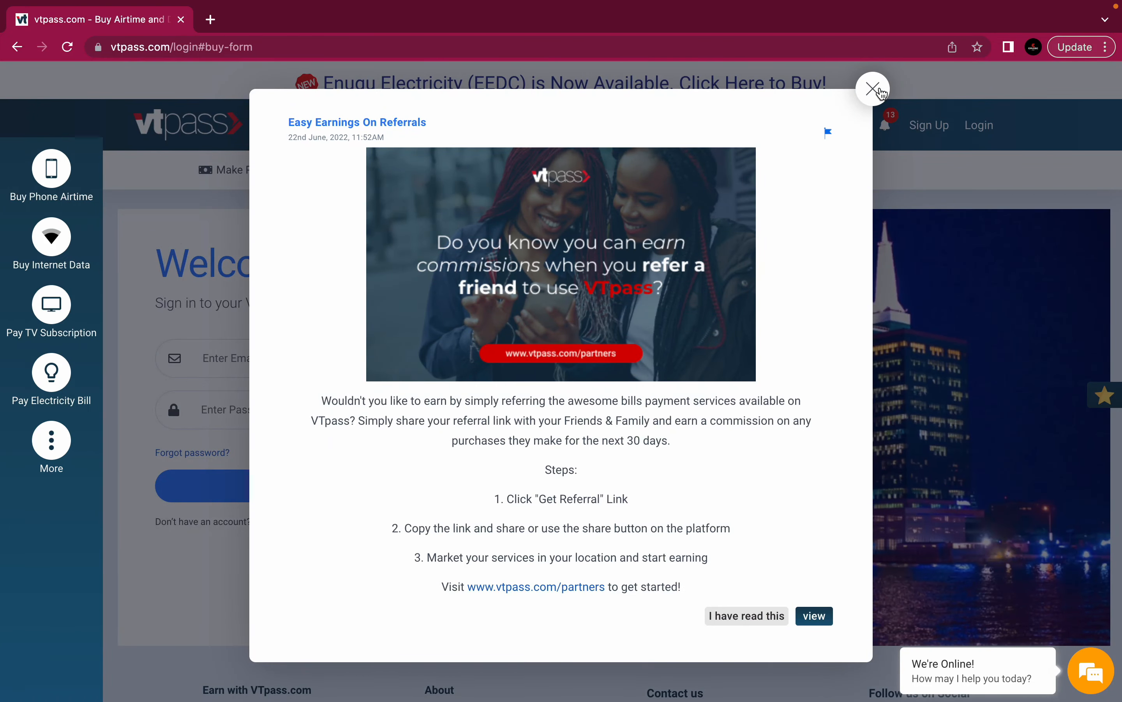
# Step: Dismiss the referral notice and expand a sidebar service icon's submenu
pyautogui.click(872, 88)
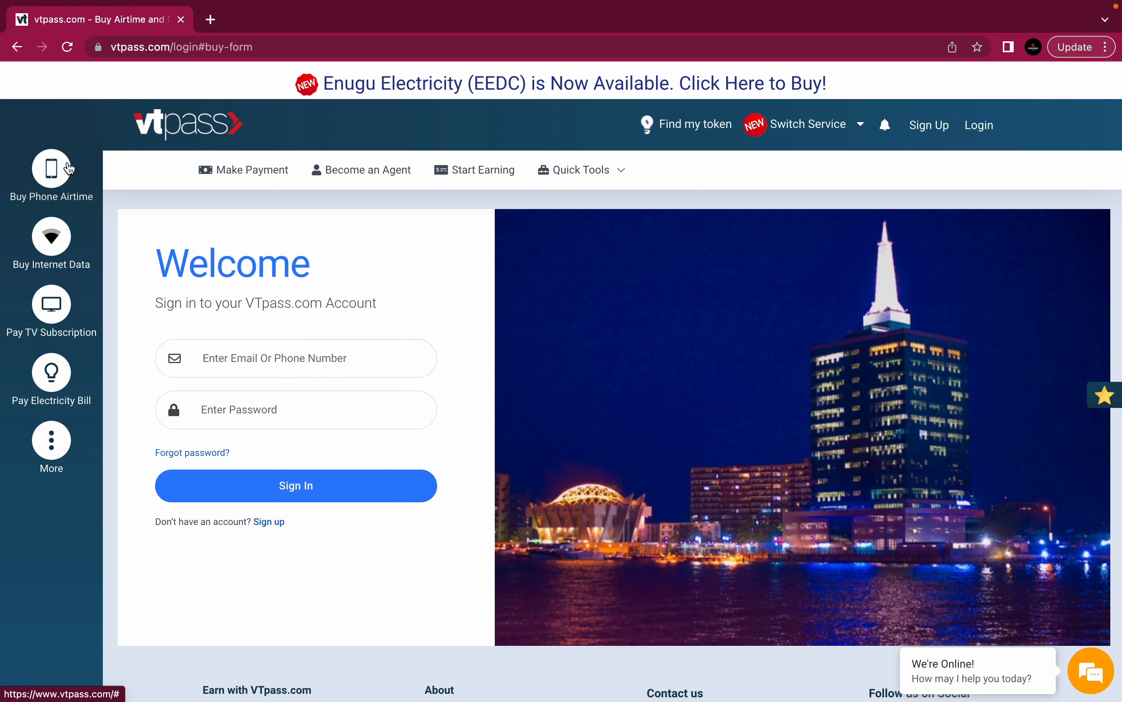
pyautogui.moveTo(63, 173)
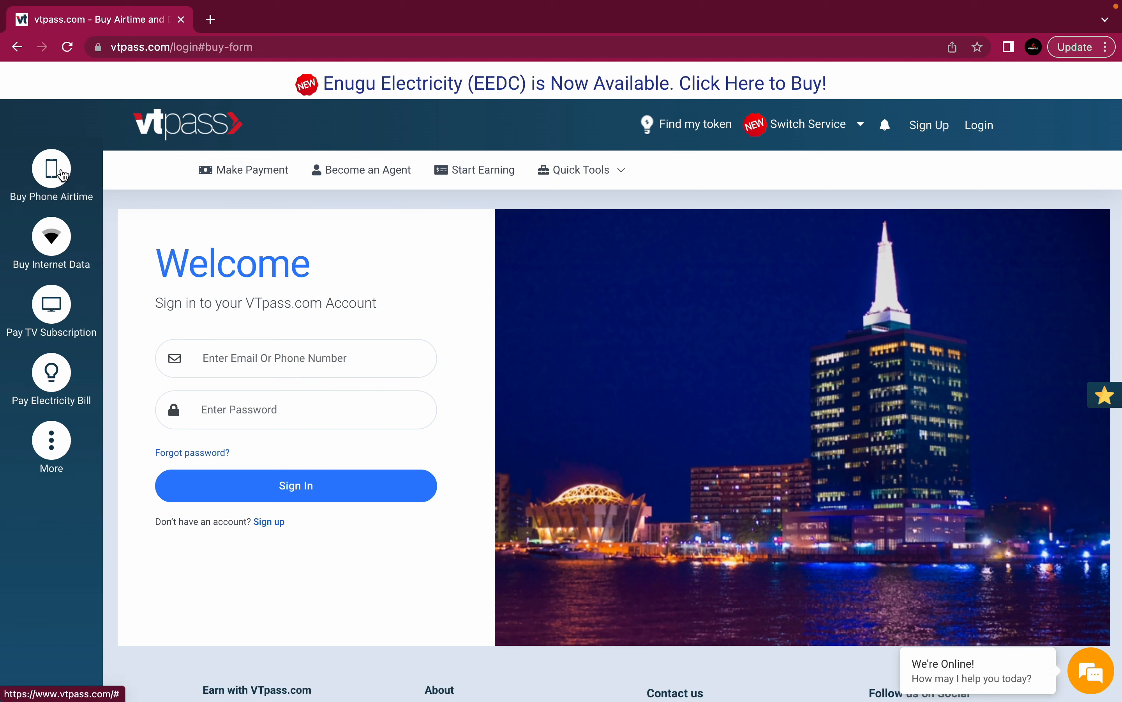
pyautogui.click(51, 171)
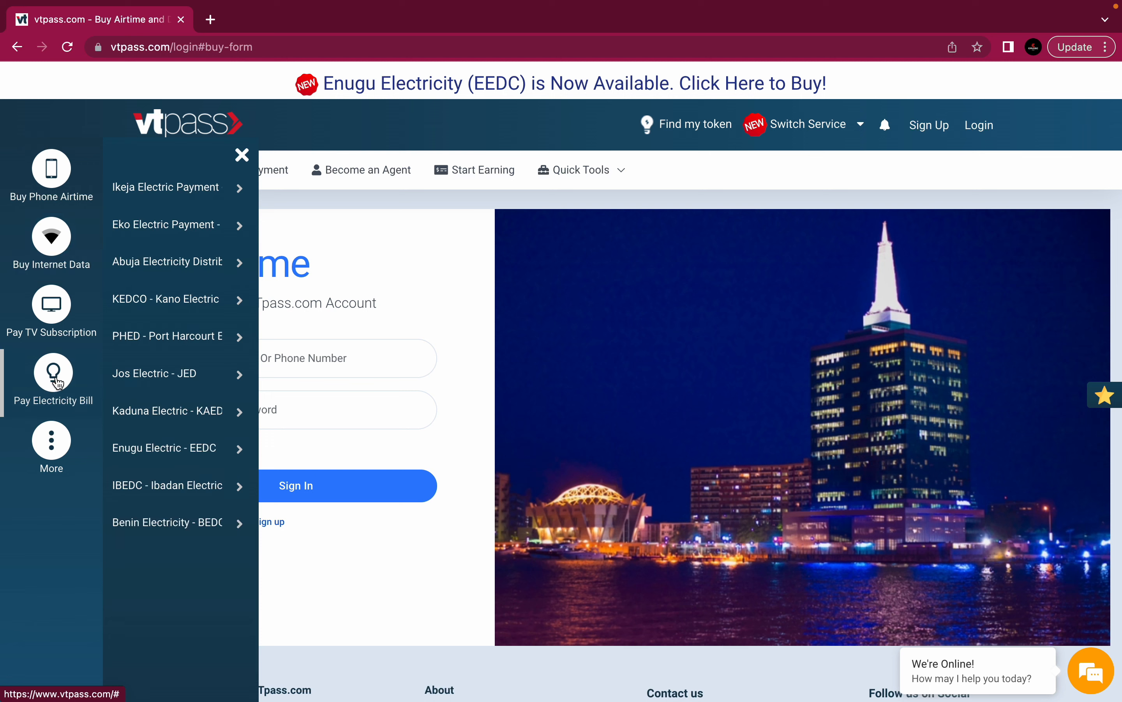
pyautogui.moveTo(50, 439)
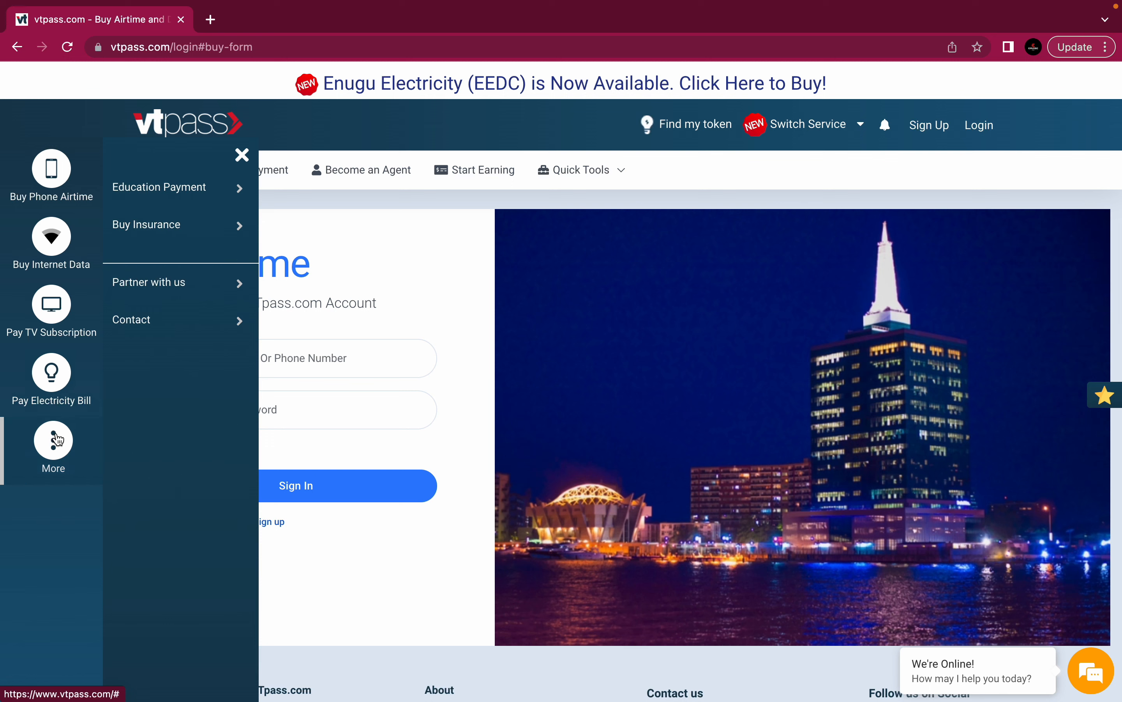
pyautogui.moveTo(105, 357)
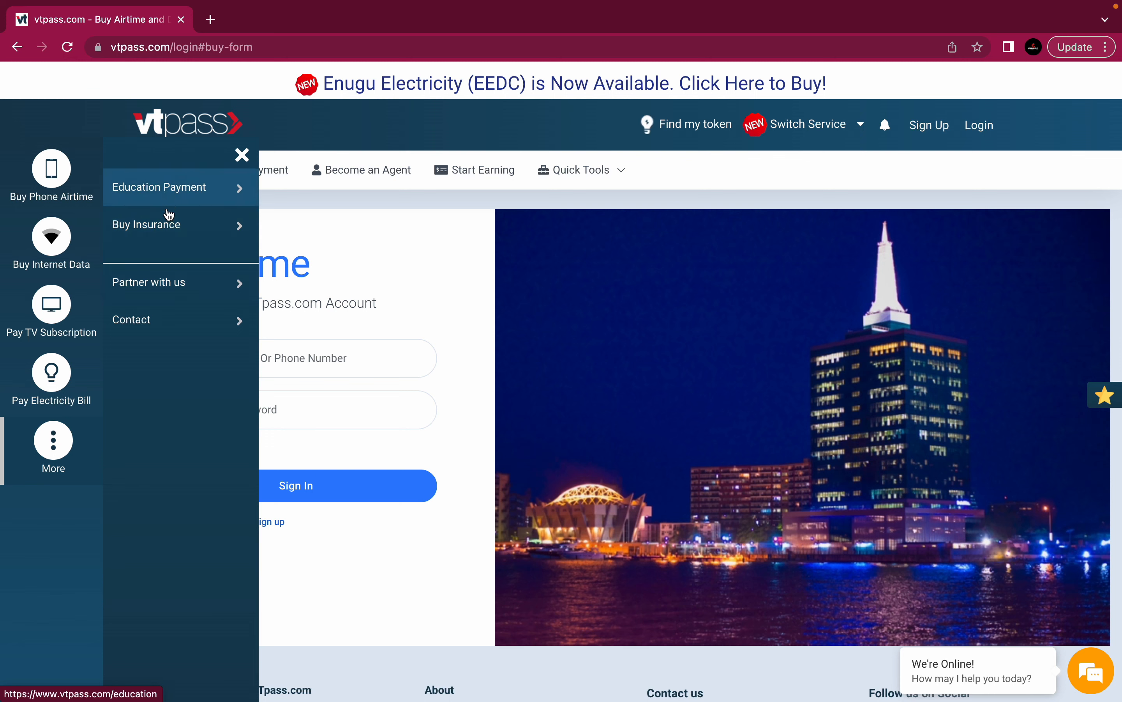
pyautogui.moveTo(179, 281)
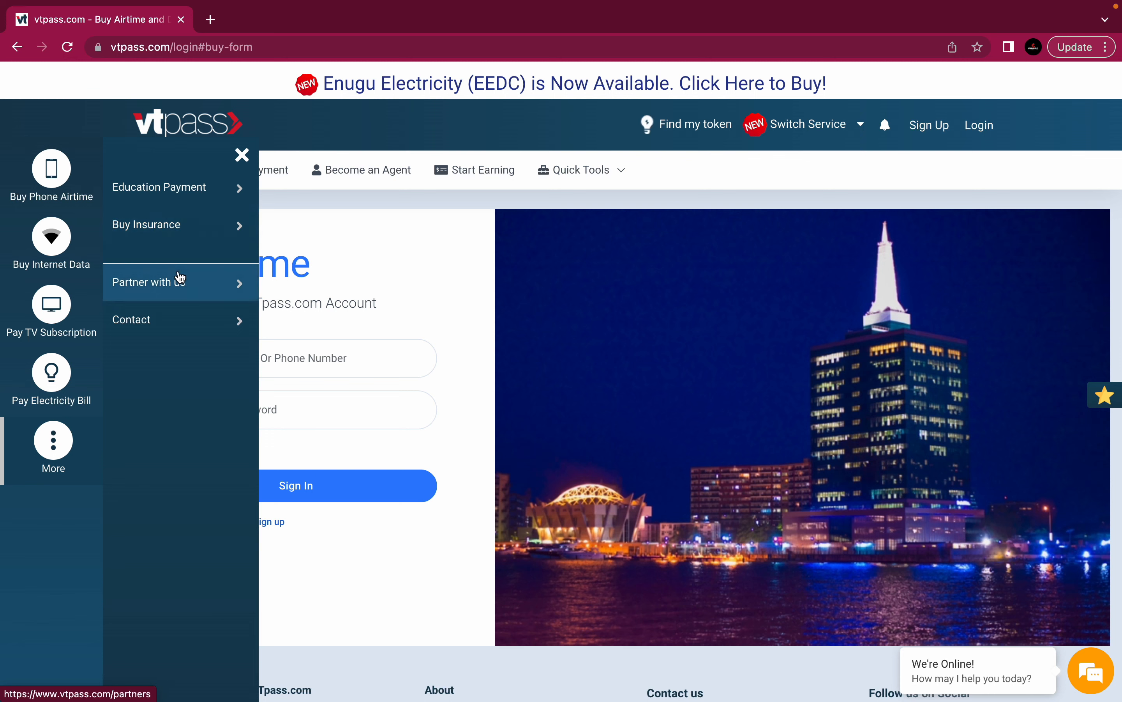
pyautogui.moveTo(177, 290)
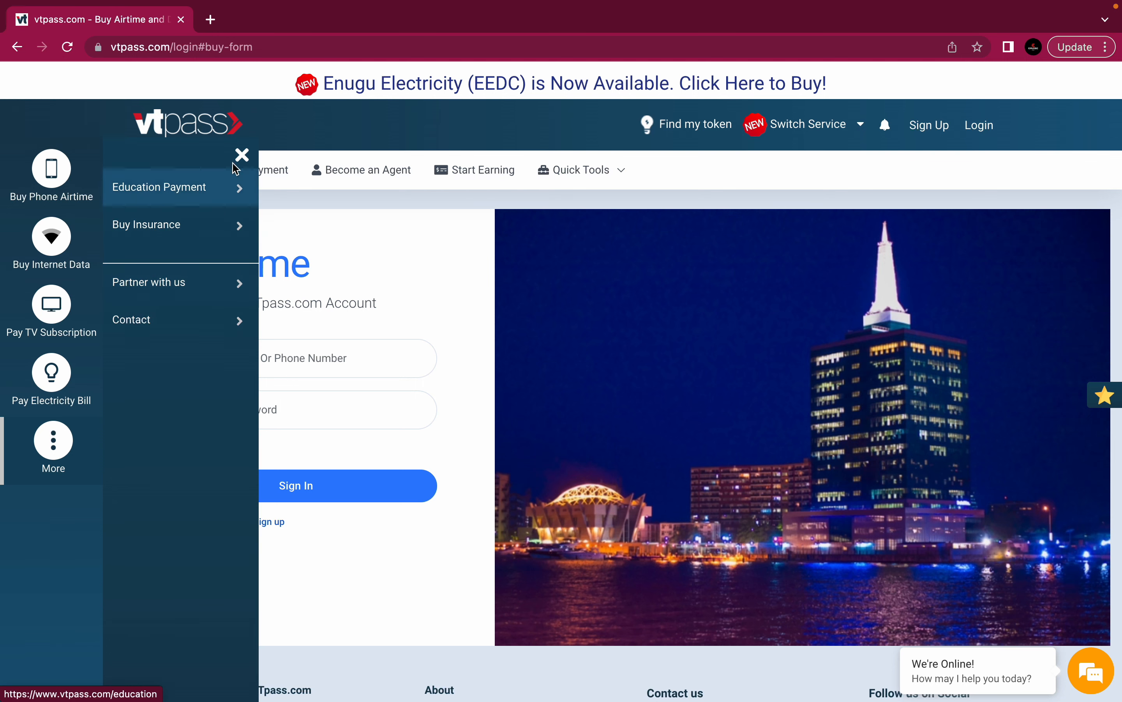
# Step: Close the further-services list, return to the homepage and dismiss the referral notice
pyautogui.click(241, 154)
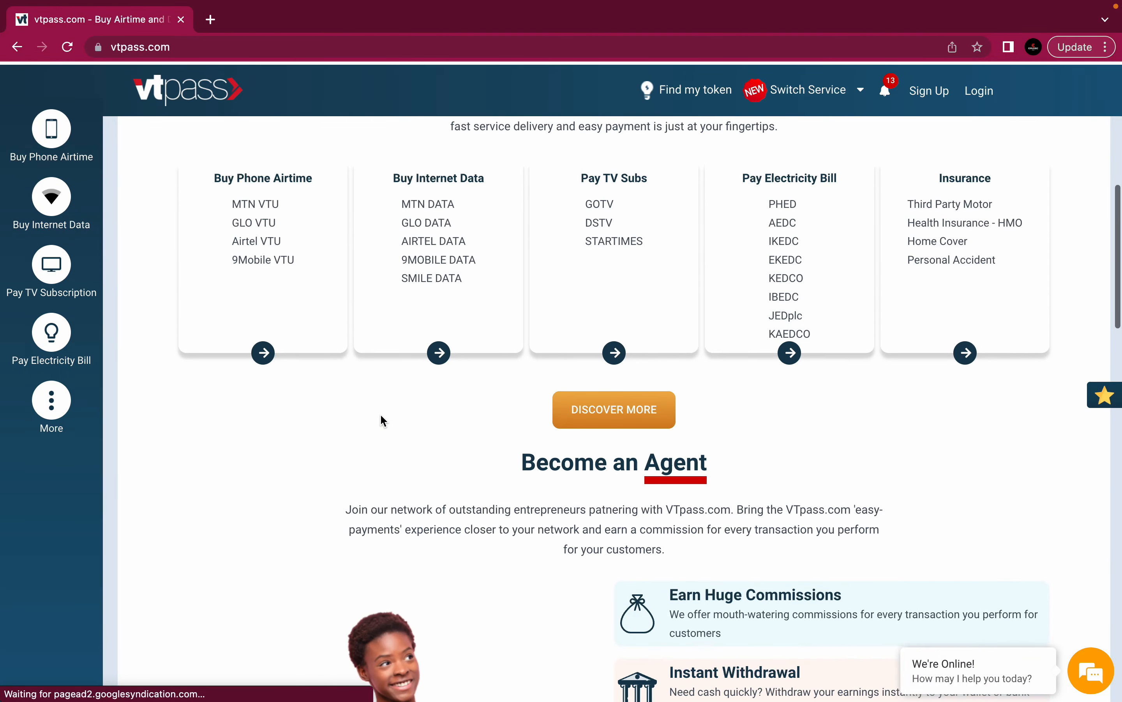
pyautogui.scroll(3)
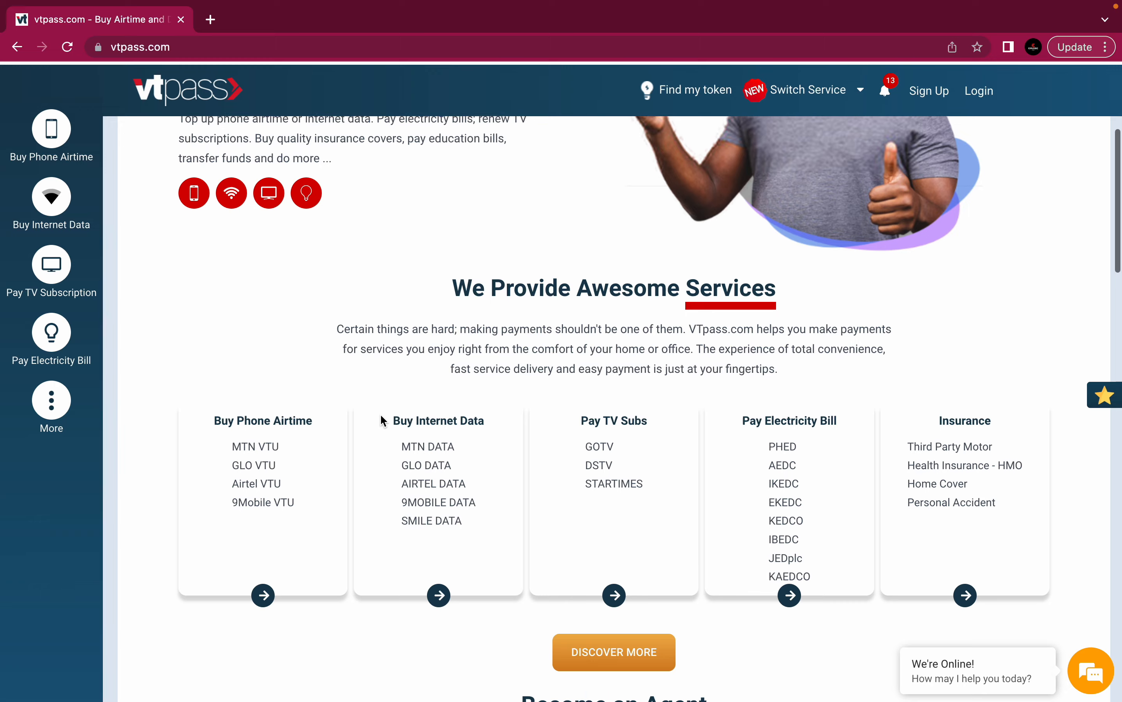
pyautogui.scroll(-3)
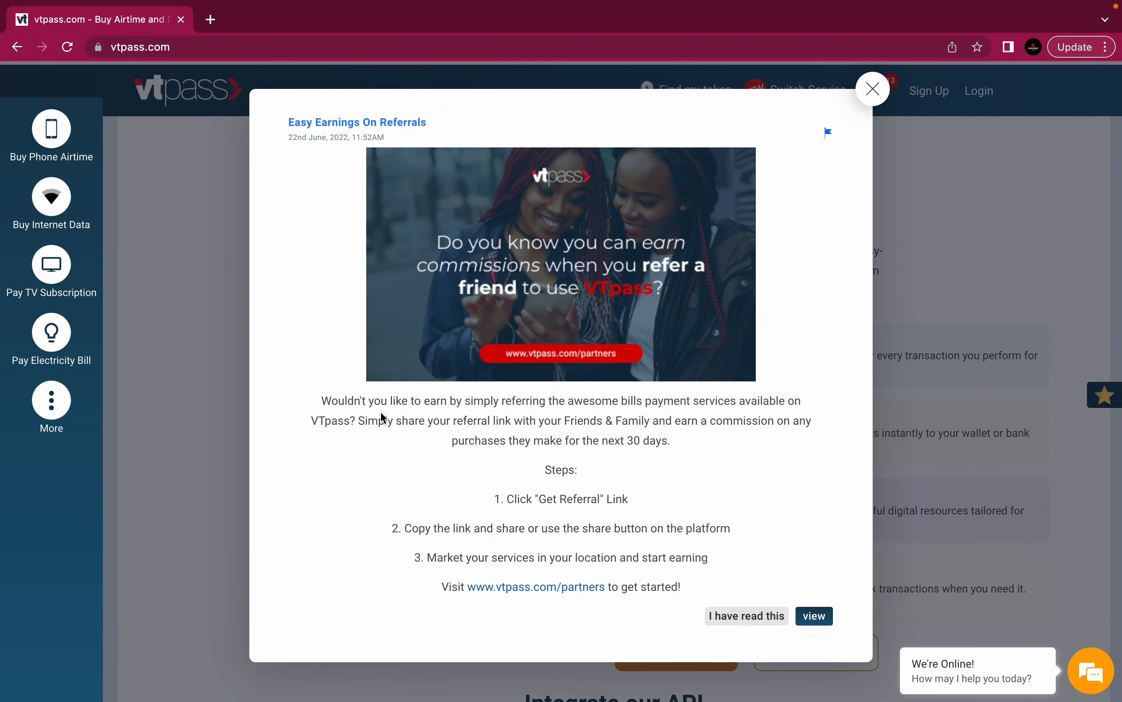
pyautogui.click(873, 89)
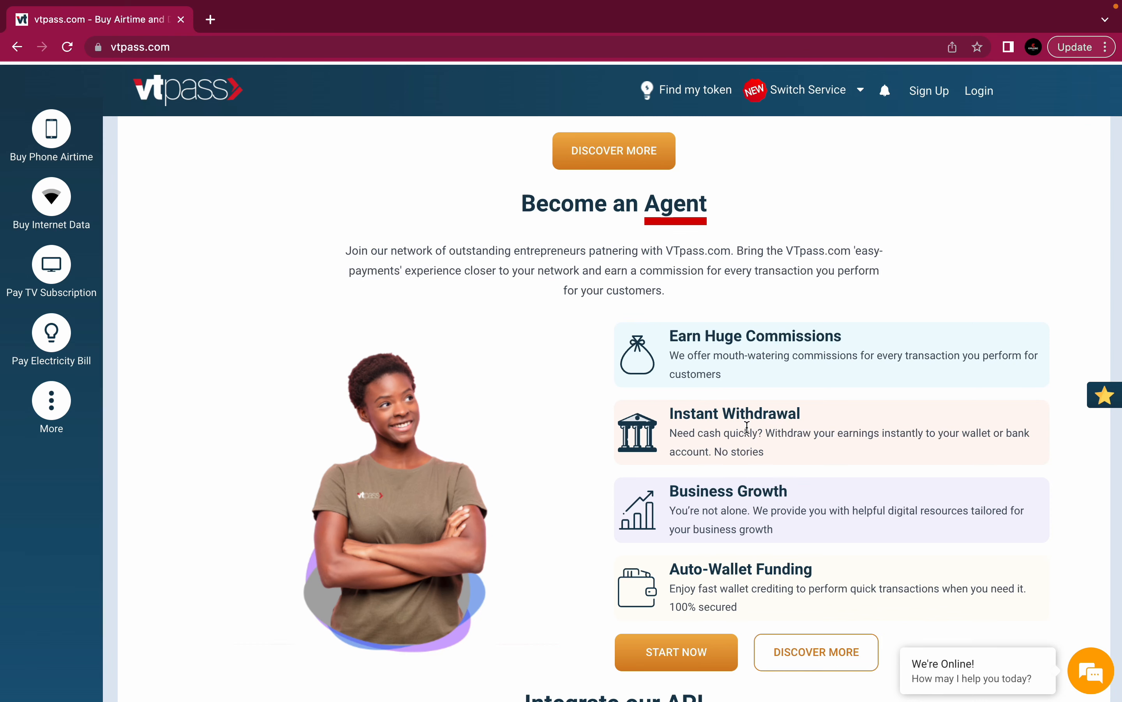
# Step: Scroll down the homepage to the Integrate our API section
pyautogui.scroll(-3)
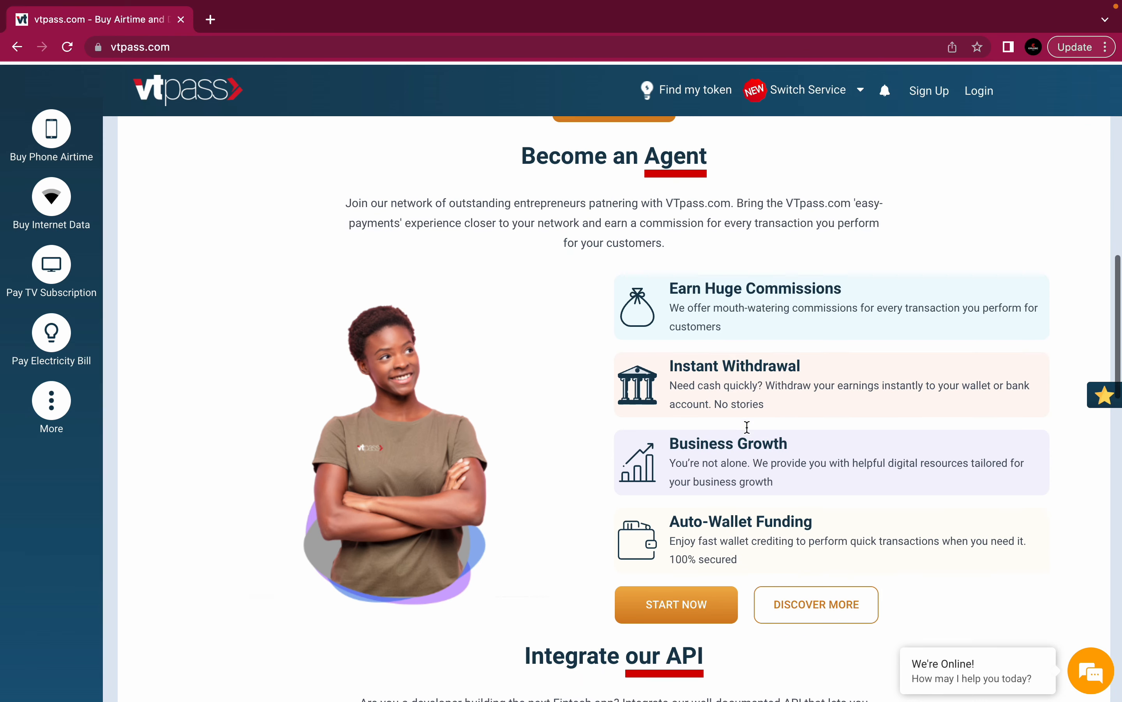
pyautogui.scroll(-3)
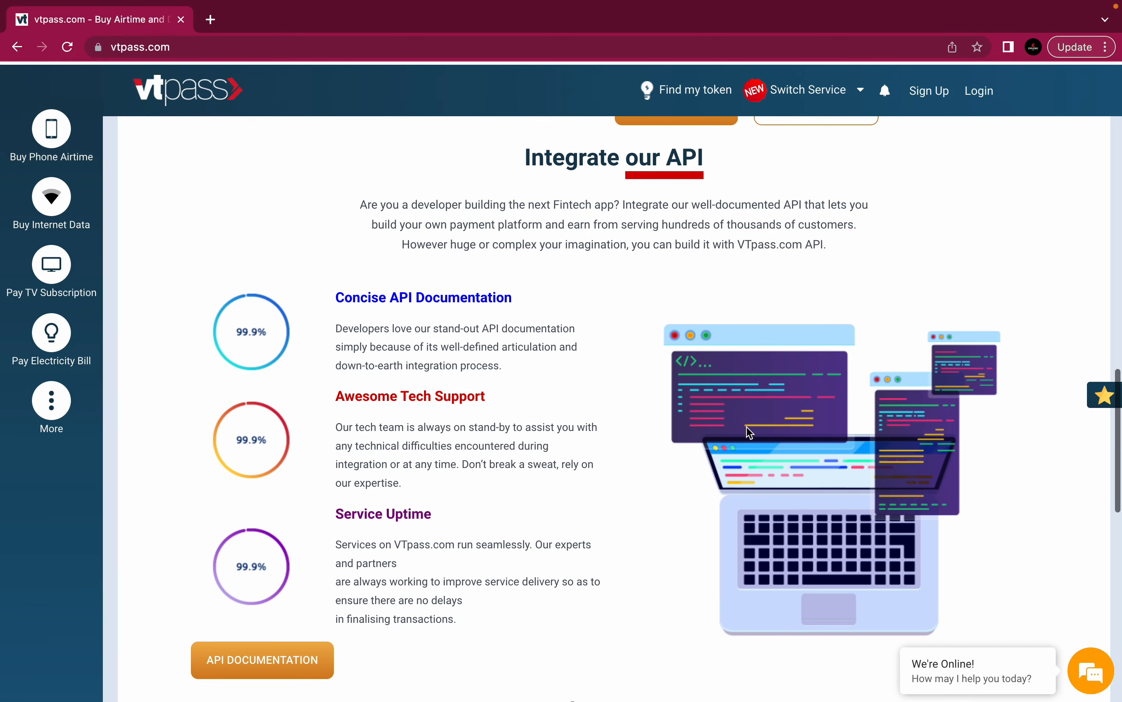